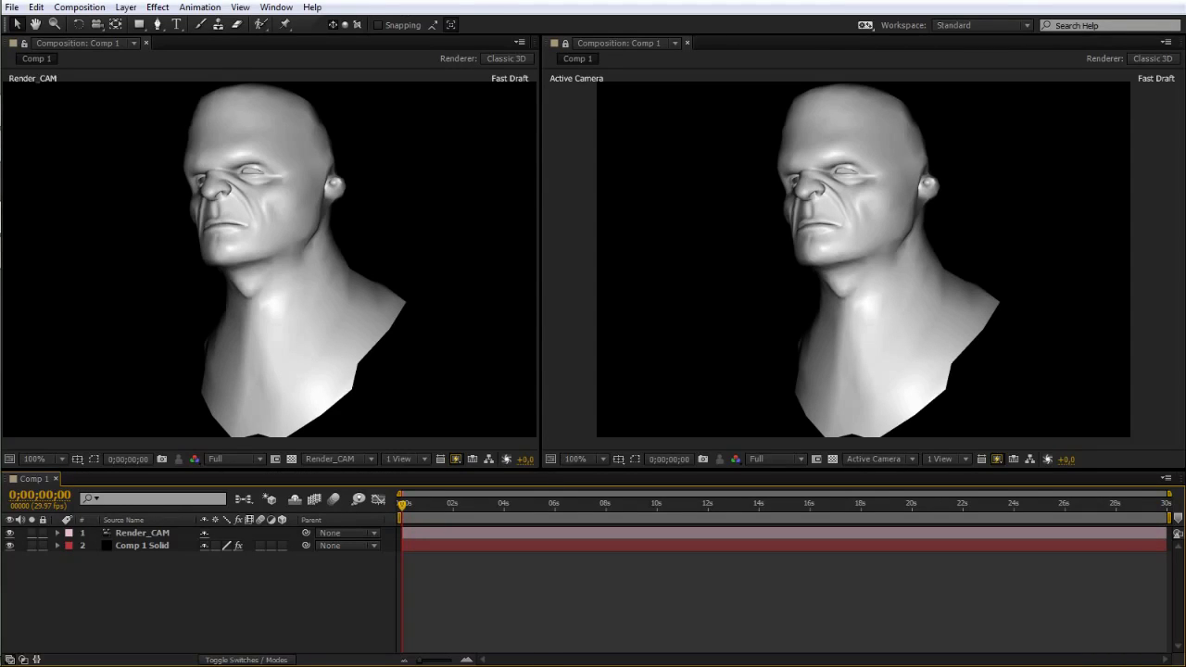
Launch LightMan_v1.0.jsxbin from the Window menu and dock its panel between the composition viewers.
click(276, 8)
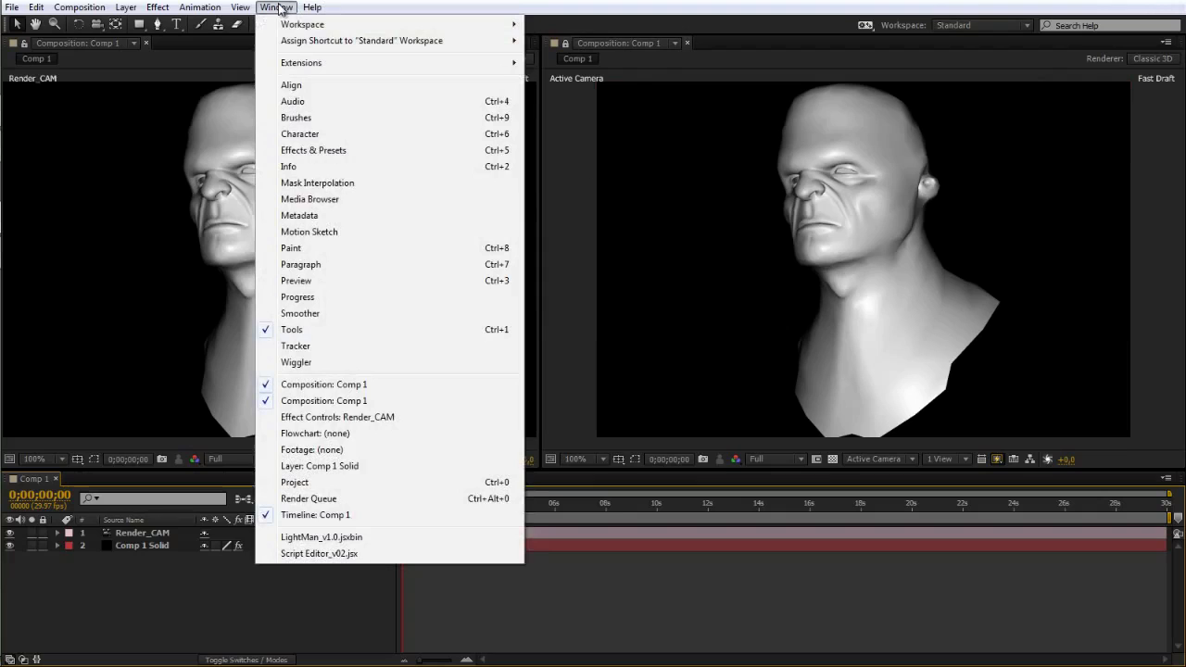
click(320, 538)
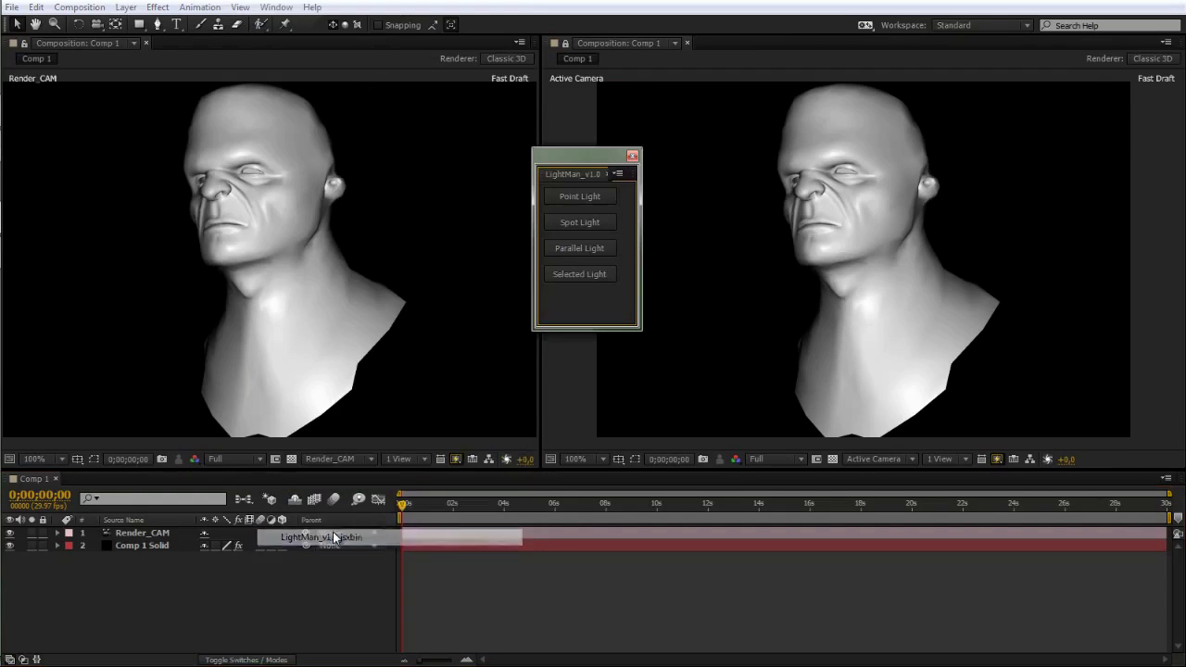
drag(583, 156, 573, 187)
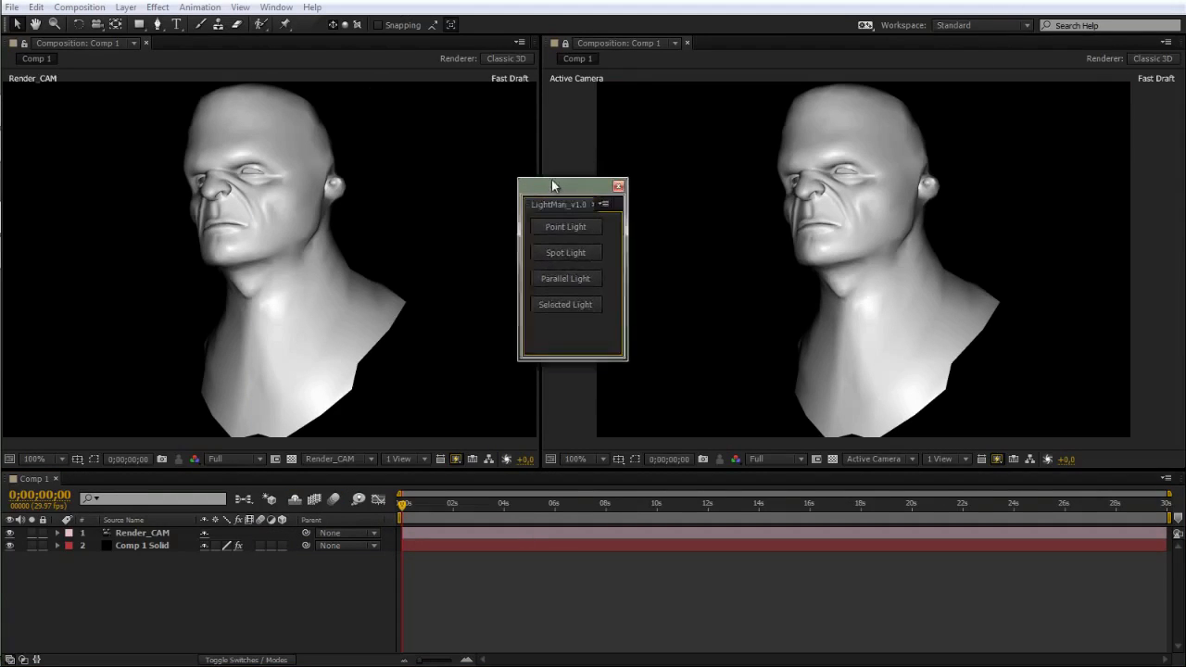
drag(554, 185, 552, 189)
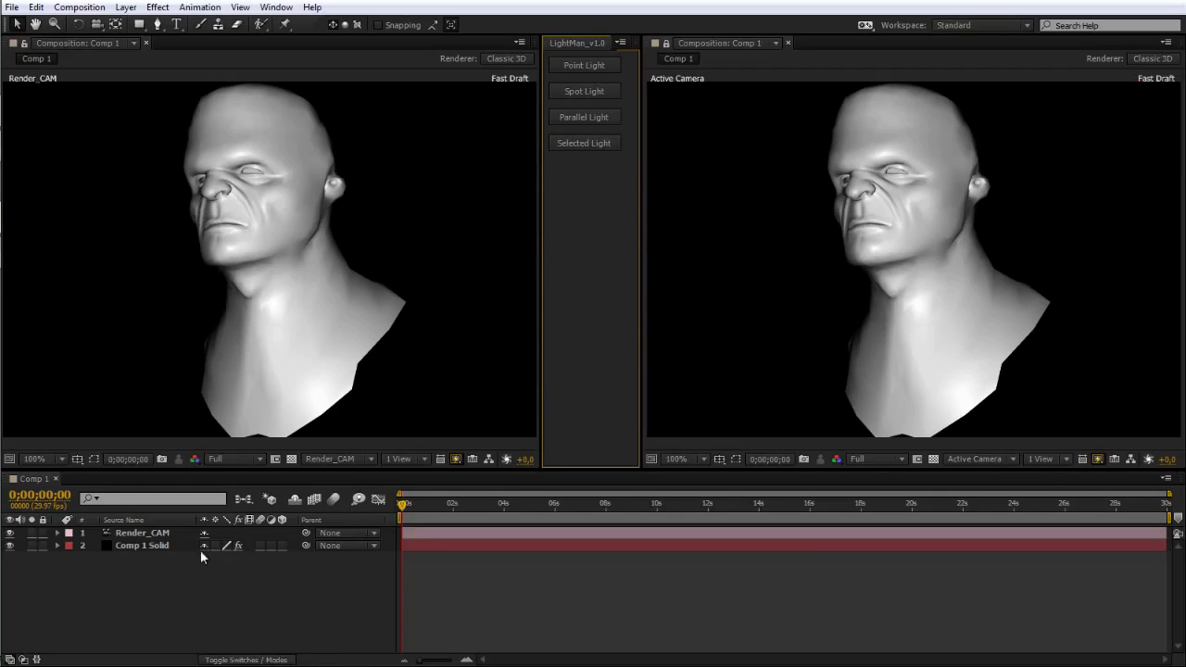
mouse_move(596, 224)
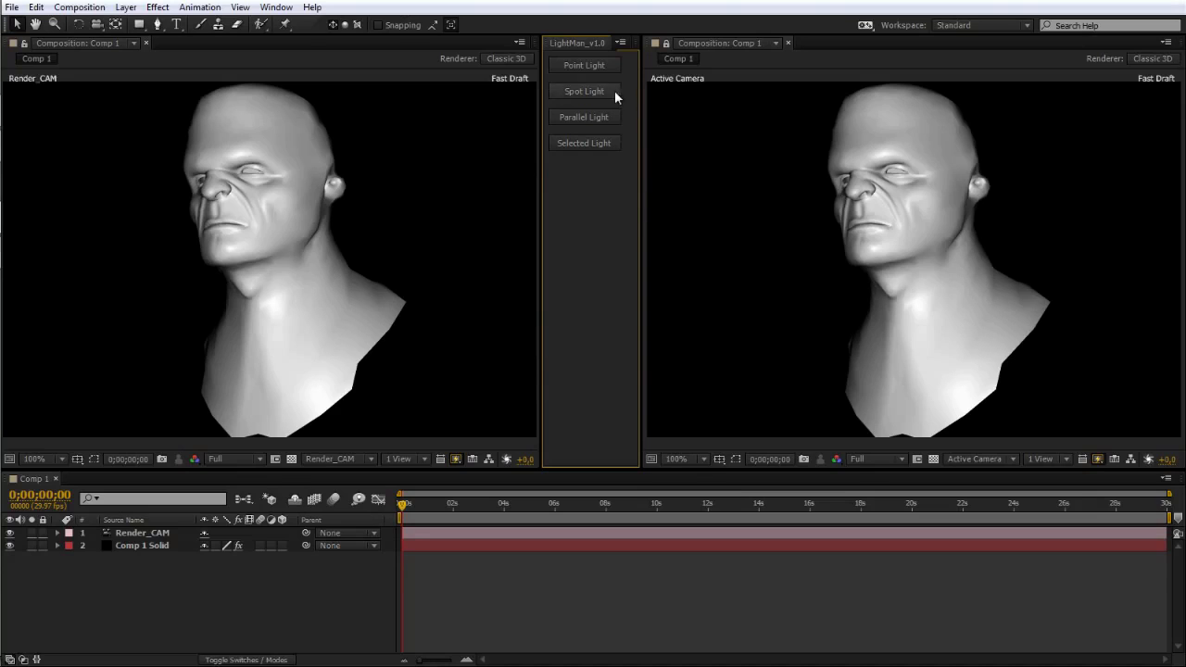
Add a LightMan spot light and settle its intensity back at 100 after trying dimmer values.
click(583, 91)
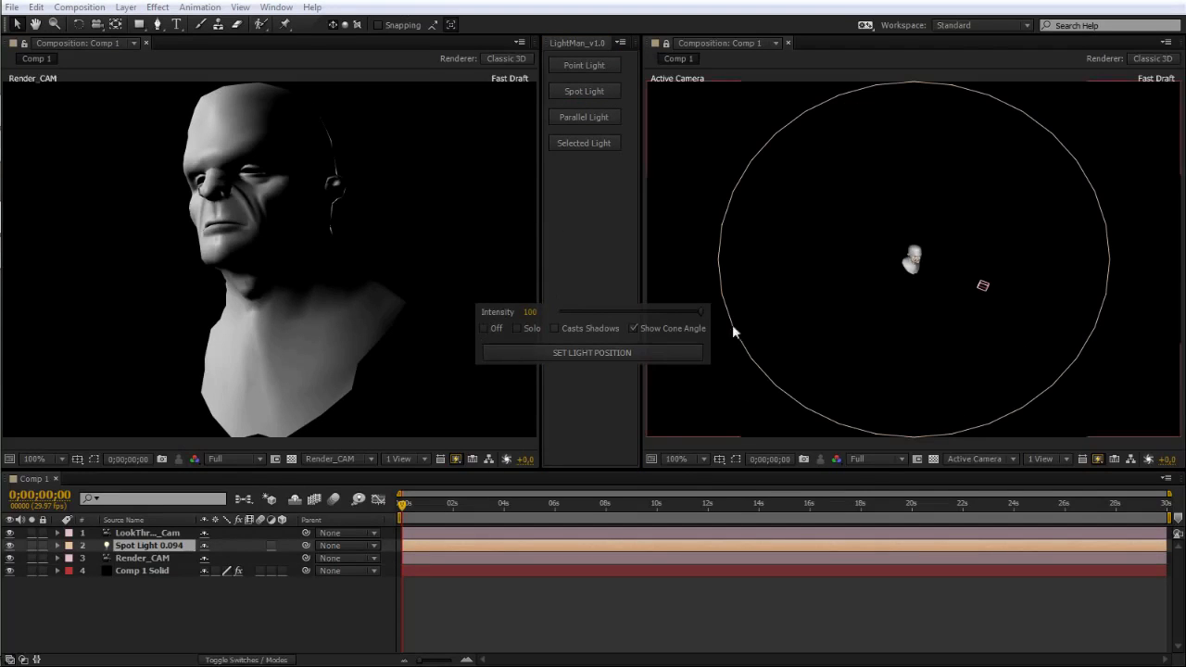
drag(701, 311, 689, 311)
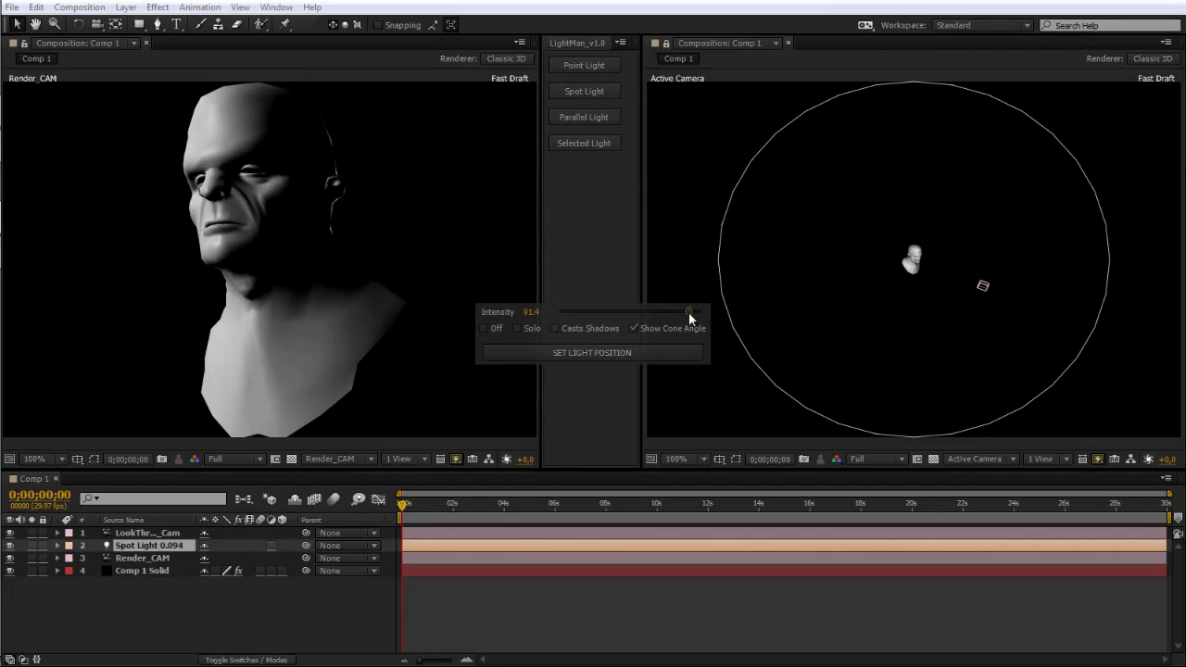
drag(689, 311, 658, 311)
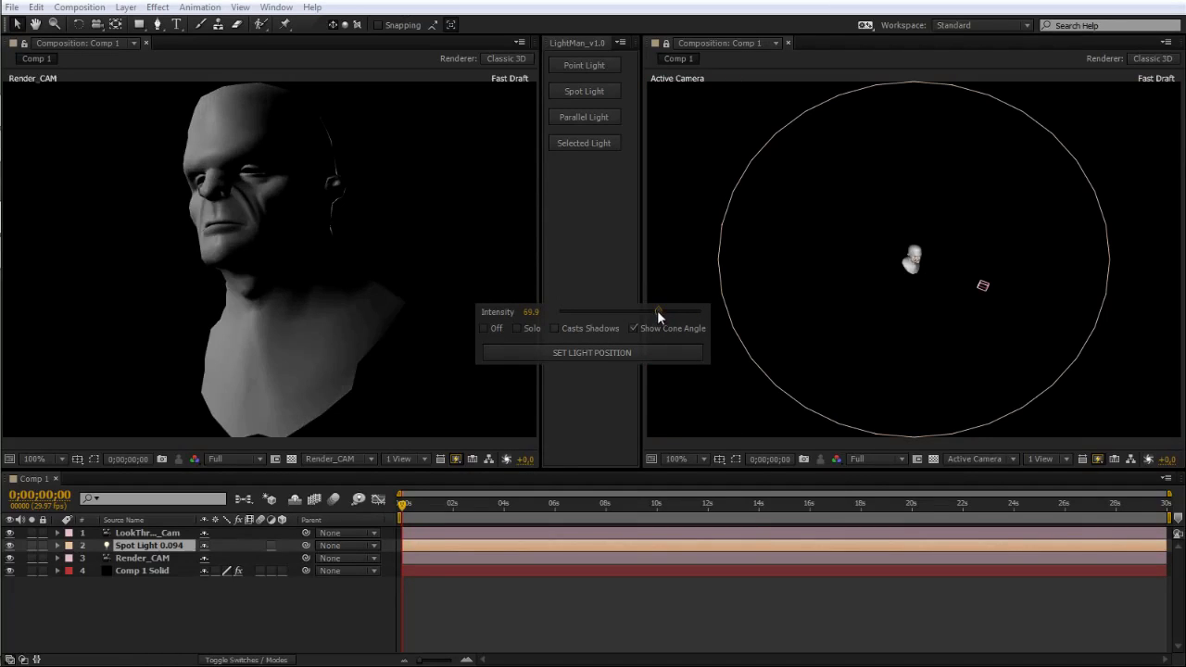
drag(658, 311, 685, 311)
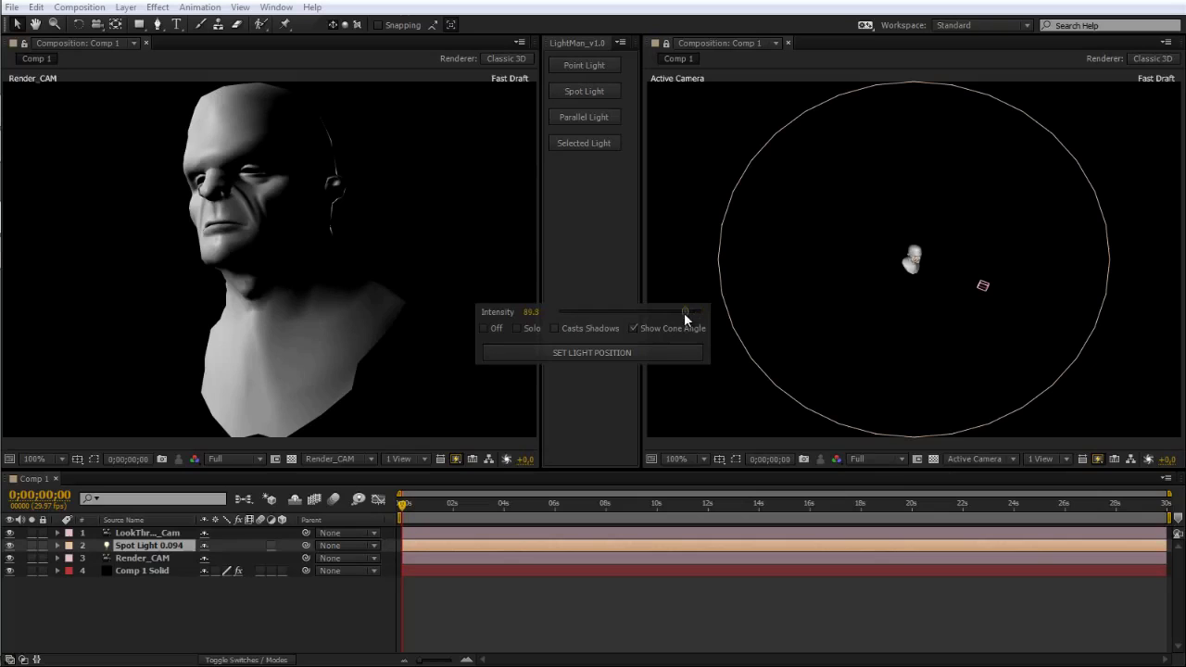
drag(686, 313, 659, 313)
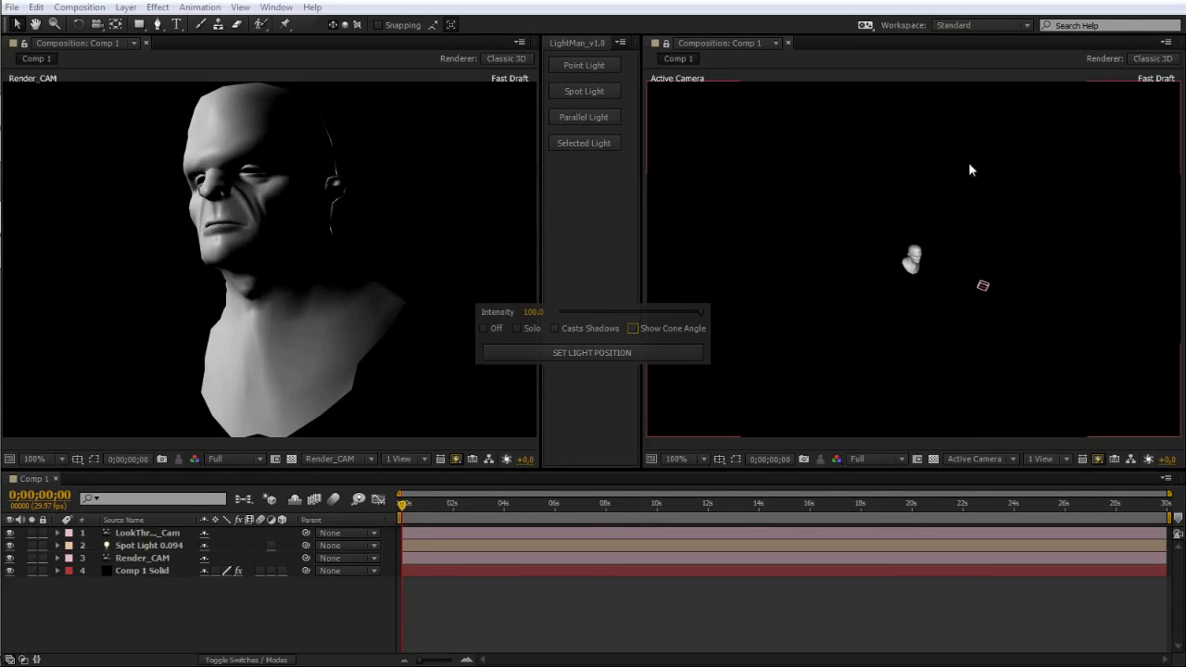
Show the spot light's cone angle and toggle its shadow casting on and off.
click(634, 328)
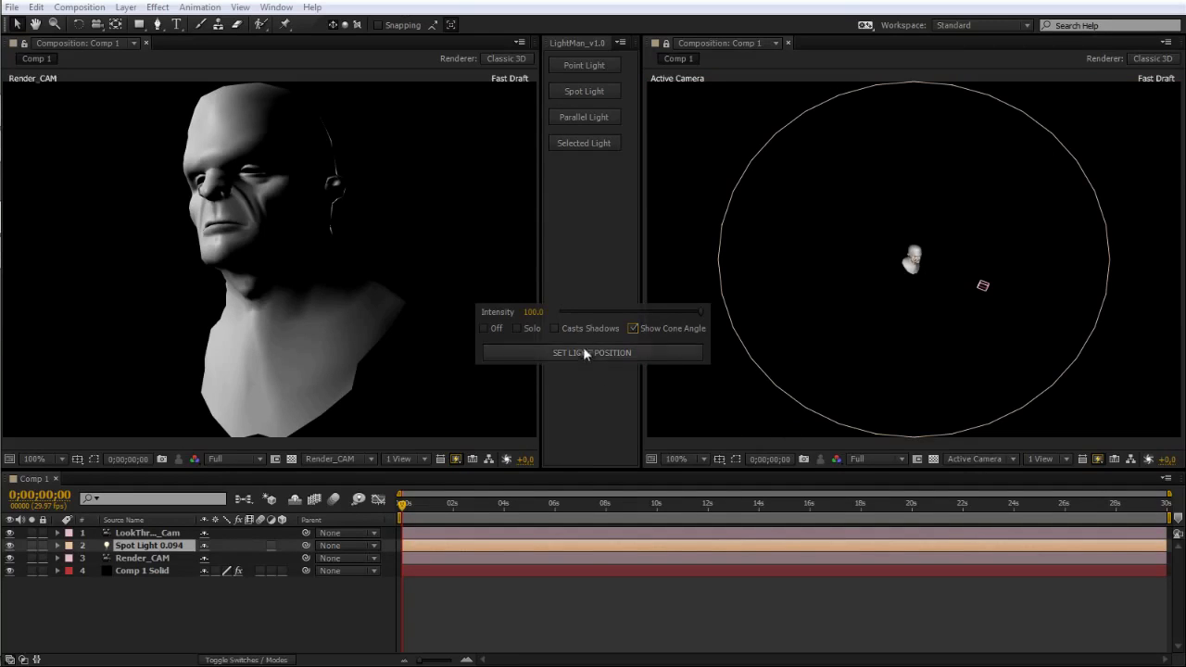
click(554, 328)
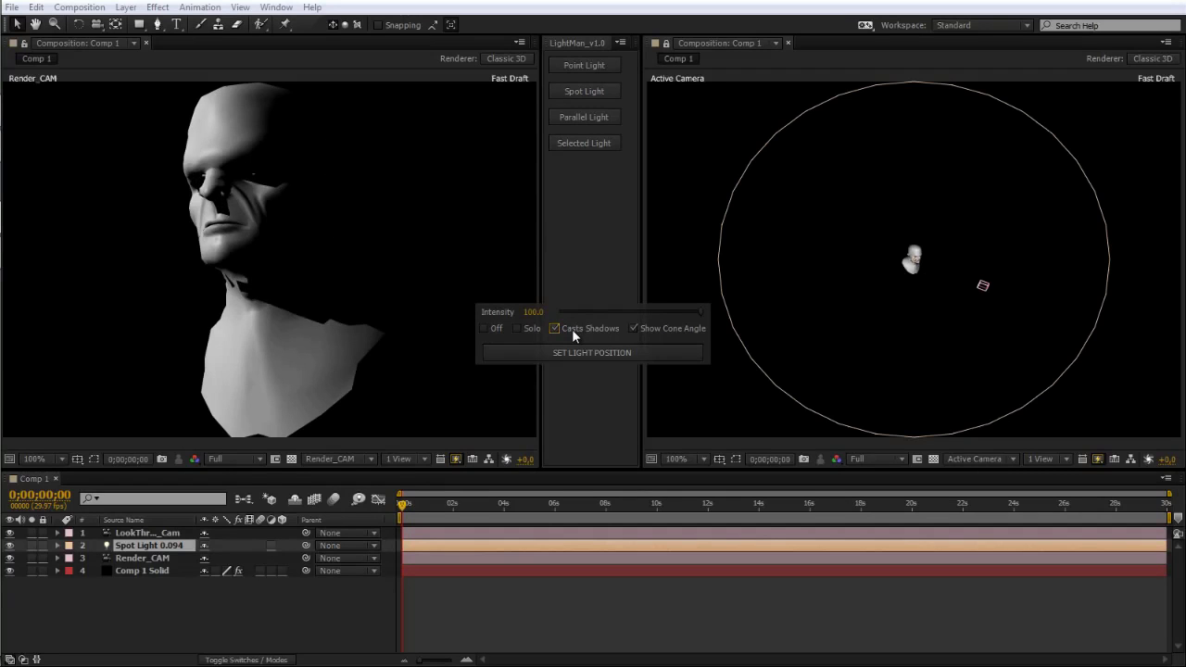
click(517, 328)
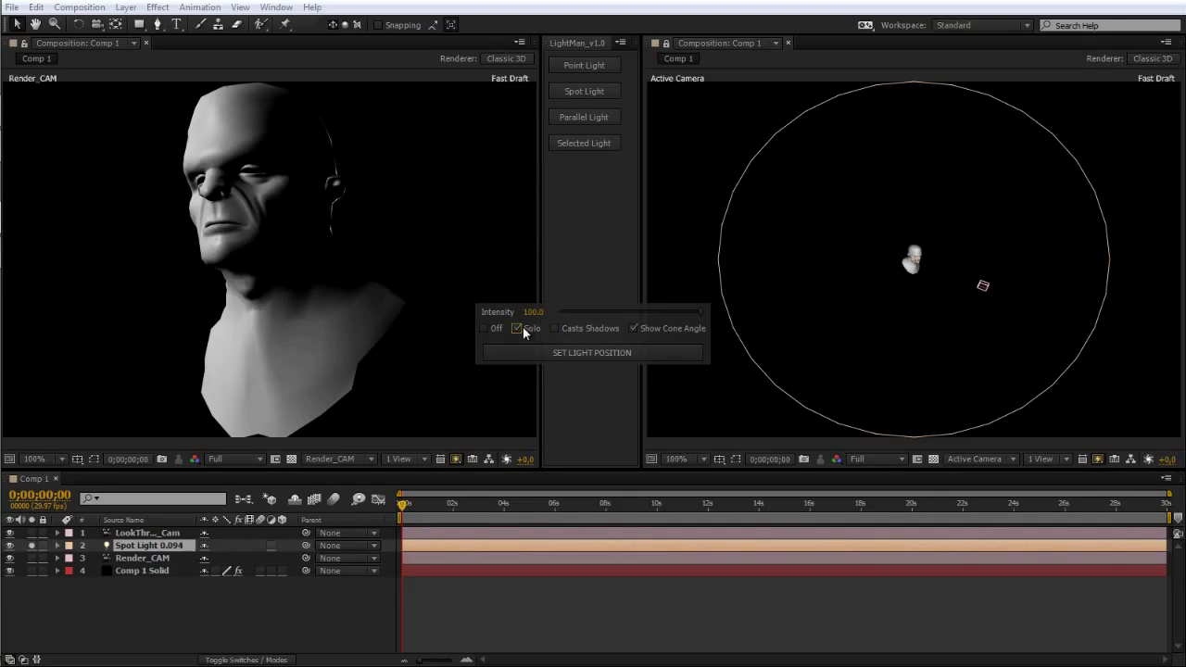
click(517, 328)
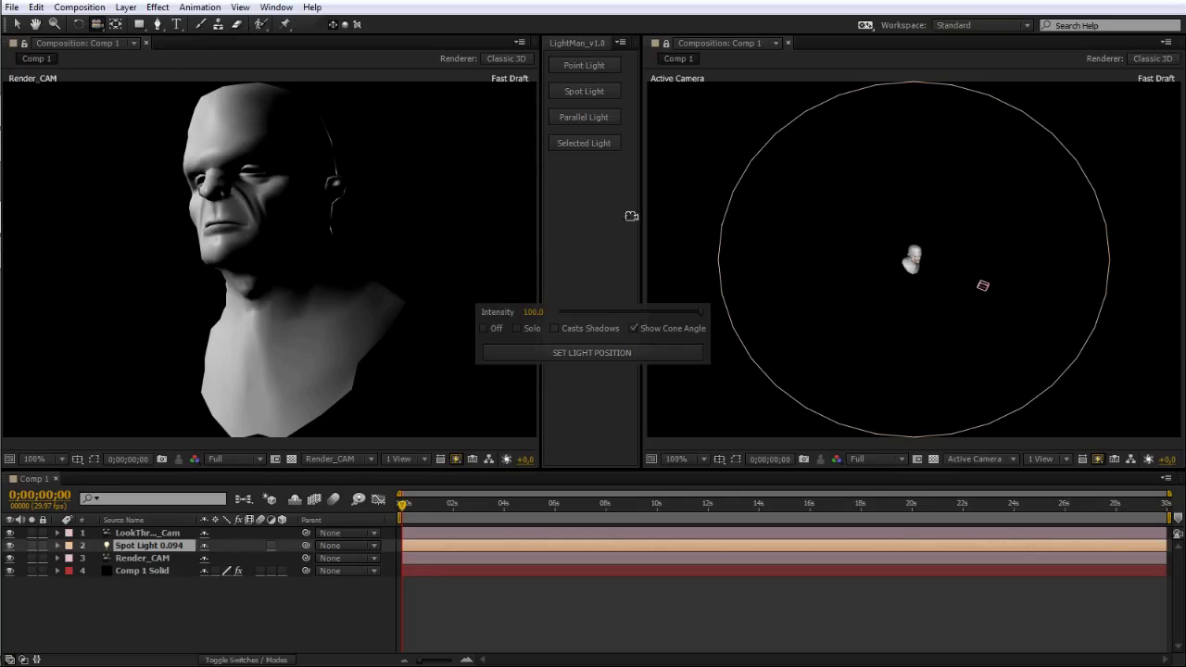
Swing the spot light to the side of the head, enable Casts Shadows and set its position.
drag(982, 285, 1066, 317)
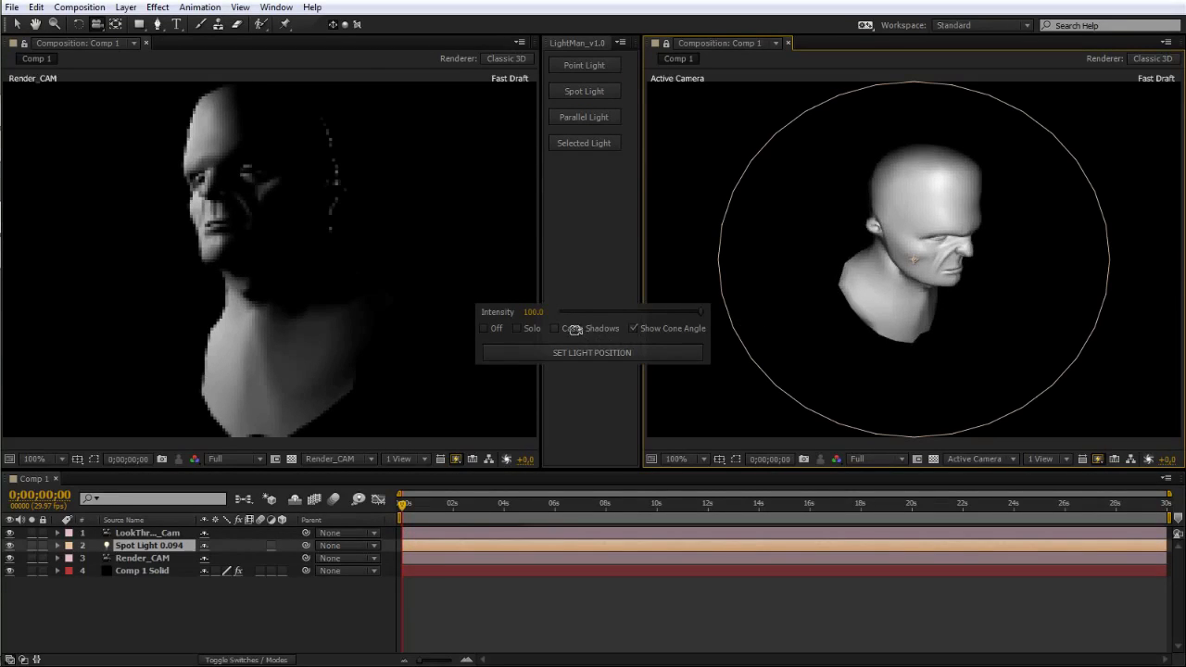
click(554, 328)
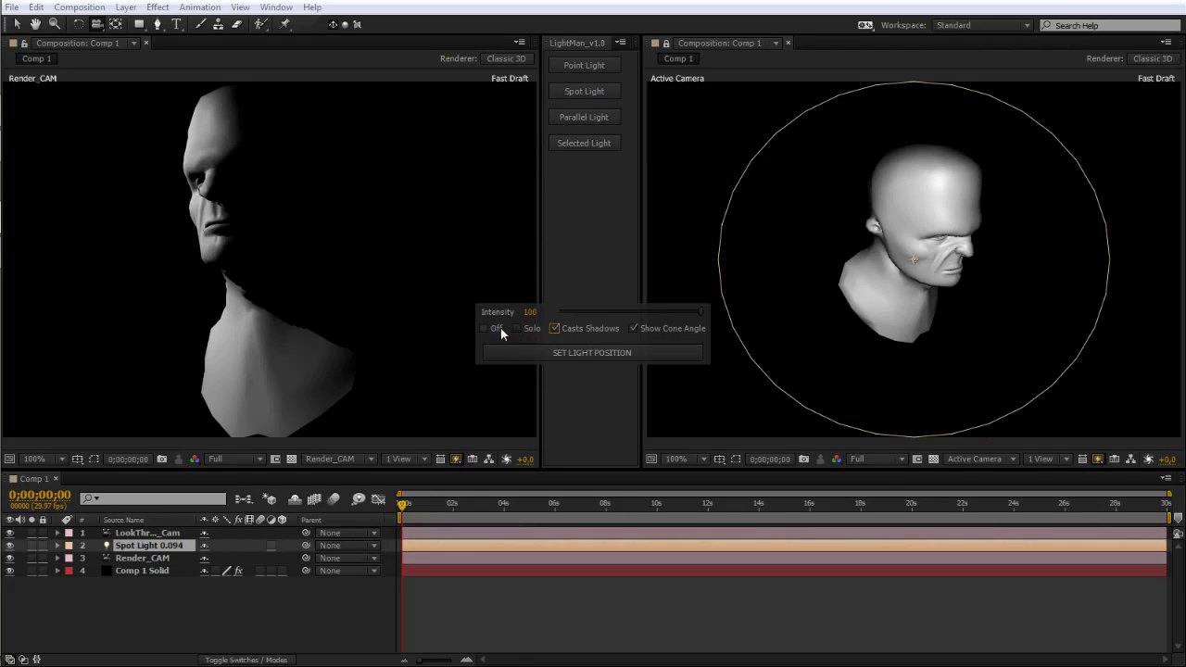
click(481, 328)
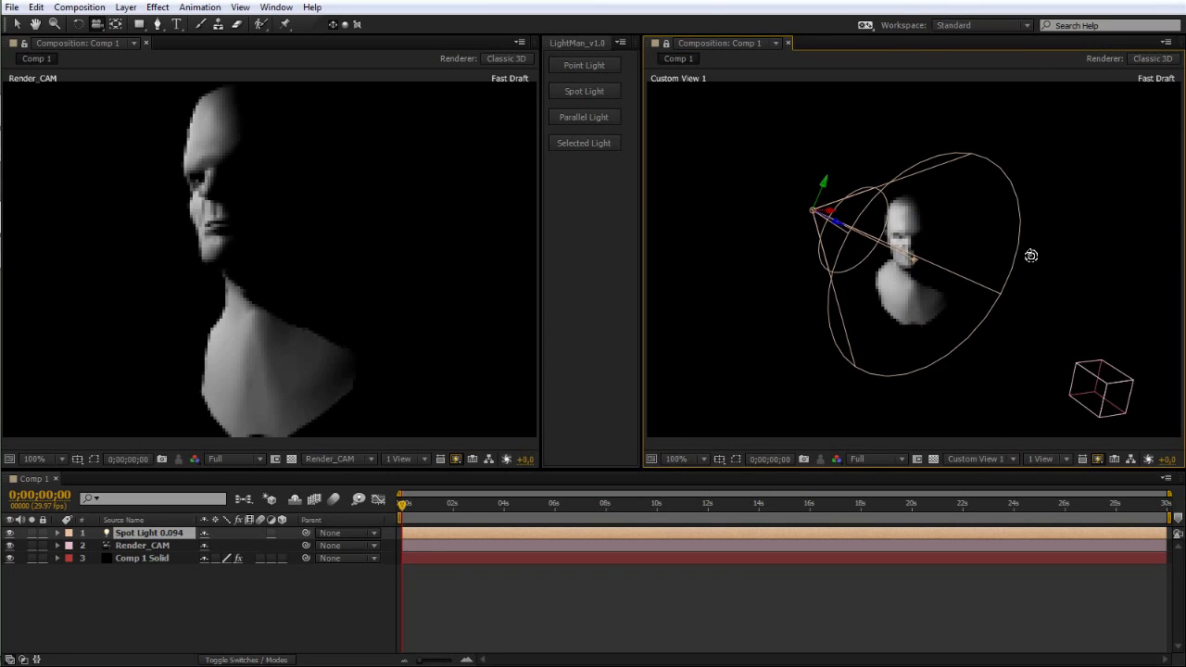
Switch the right viewer to Active Camera and add a LightMan point light as fill.
click(972, 460)
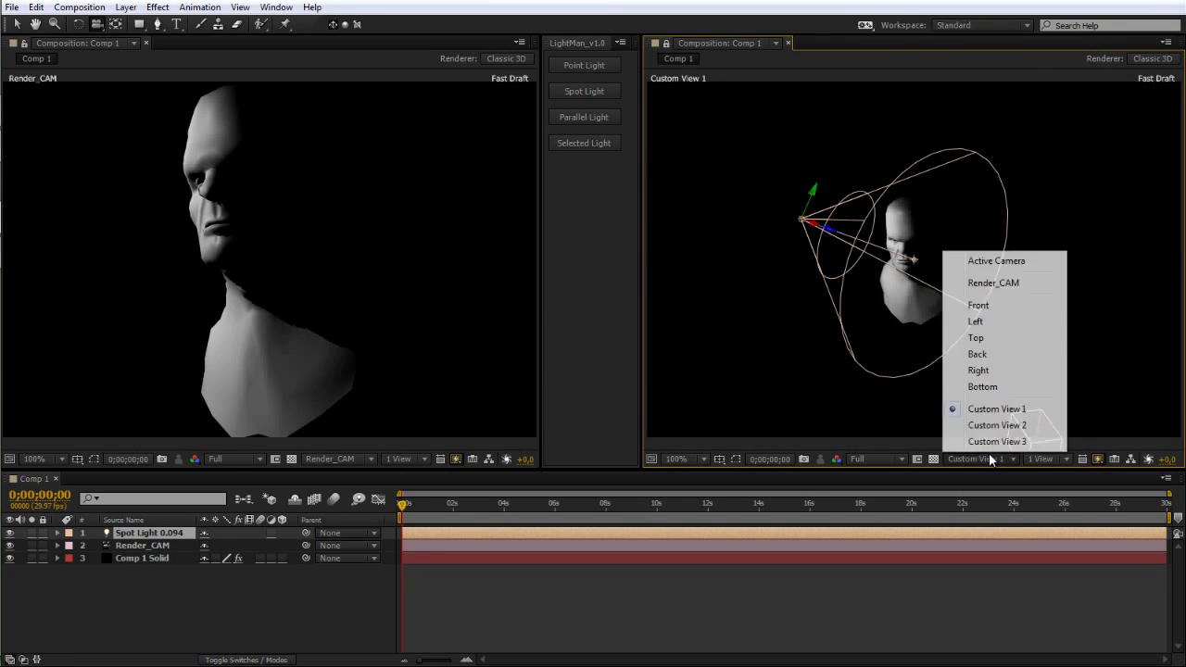
click(997, 259)
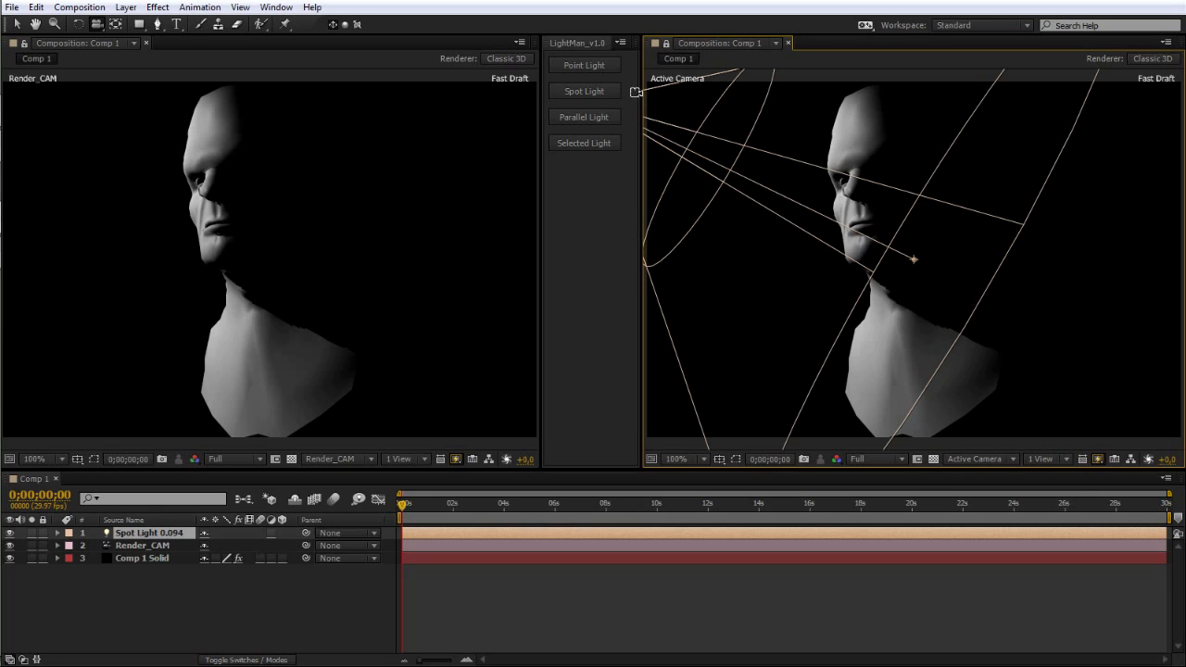
click(584, 64)
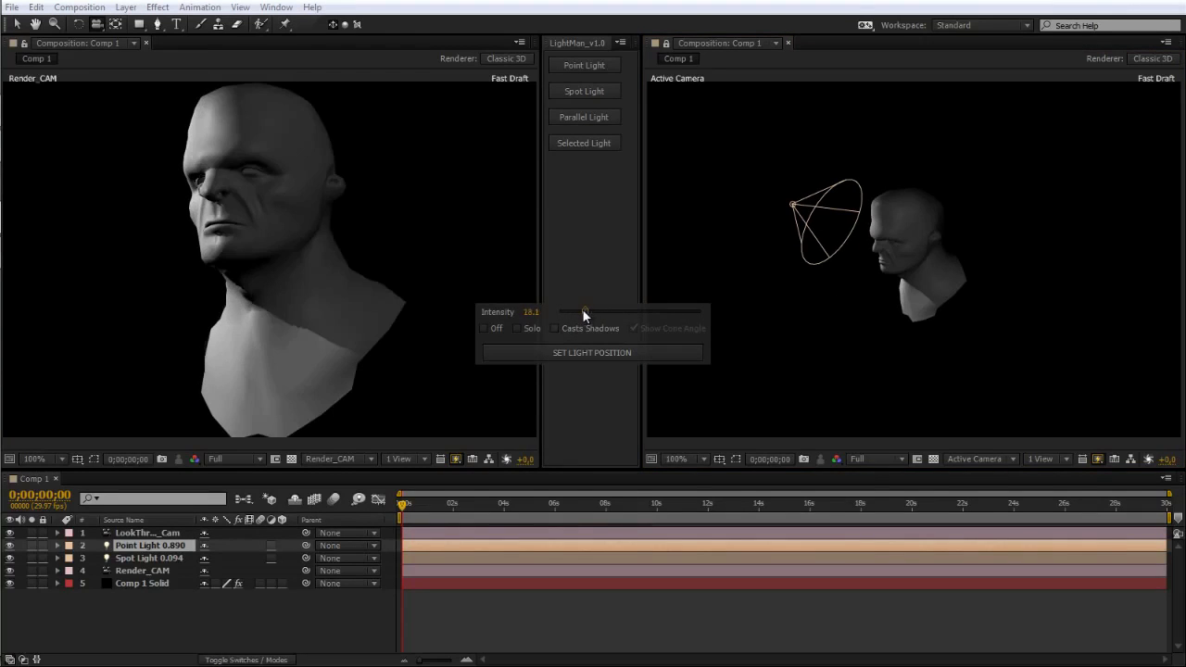
Lower the fill light to intensity 16.3, compare with it off and on, and set its position.
drag(586, 312, 582, 312)
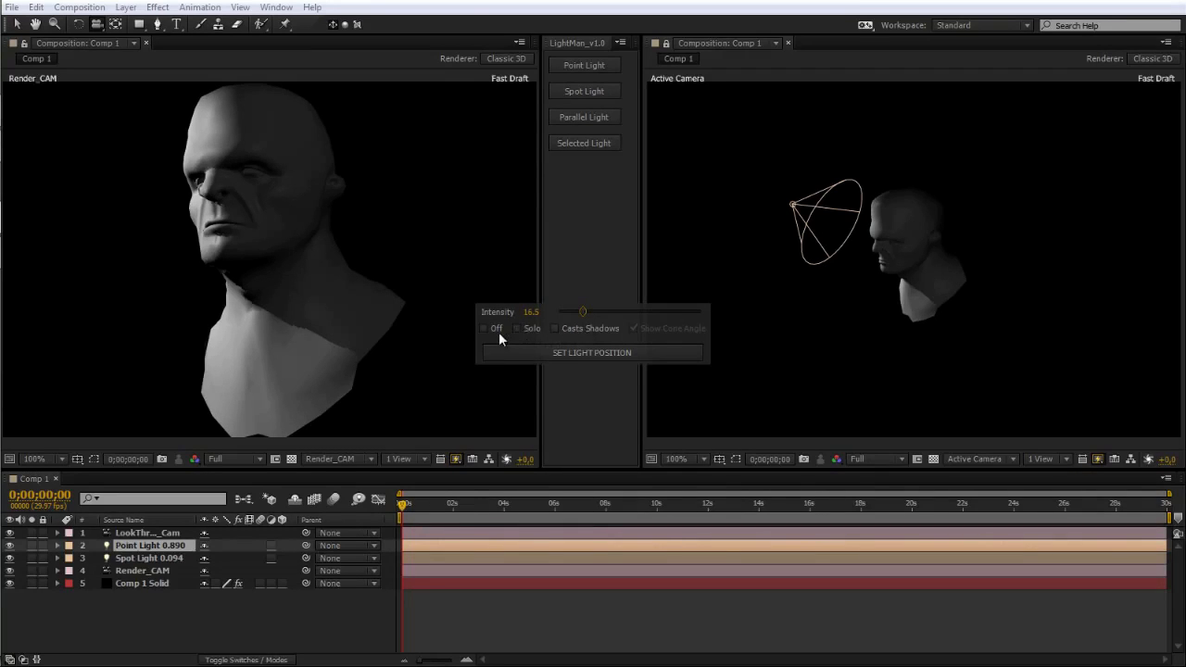
click(482, 327)
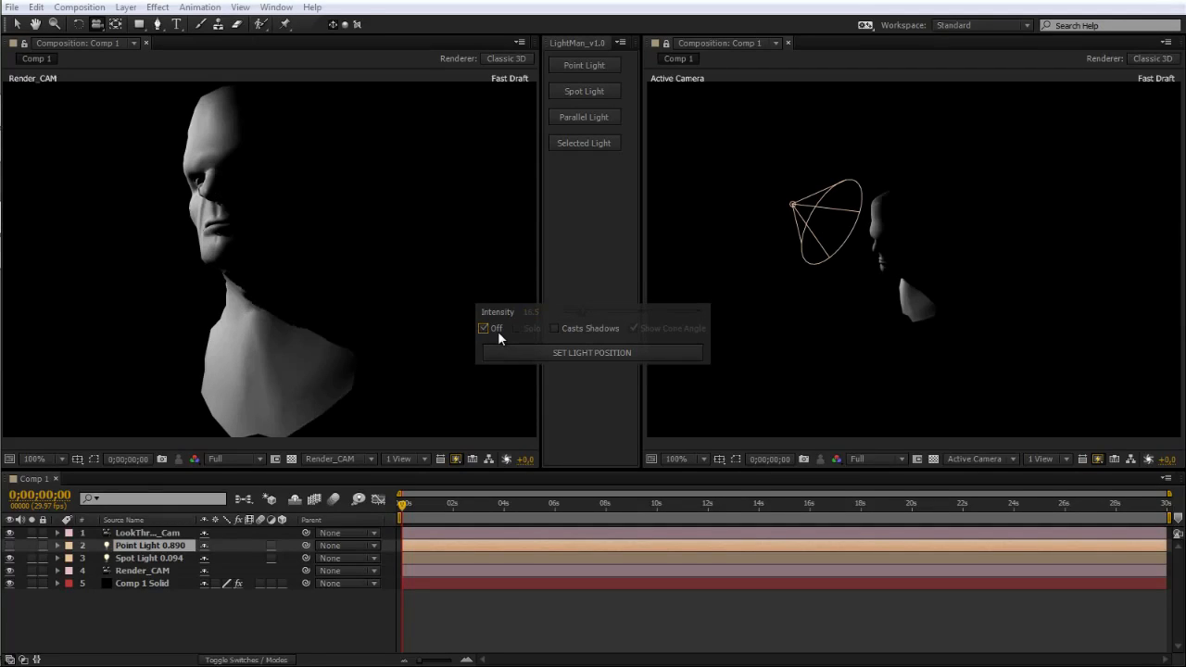
click(481, 328)
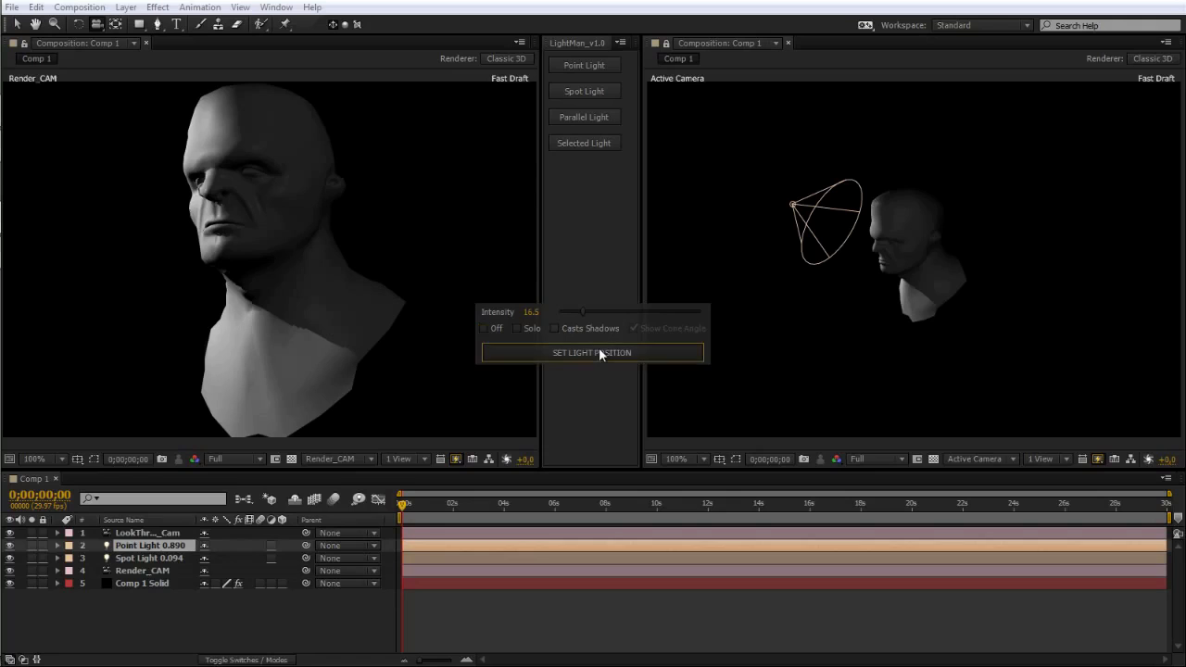
click(593, 352)
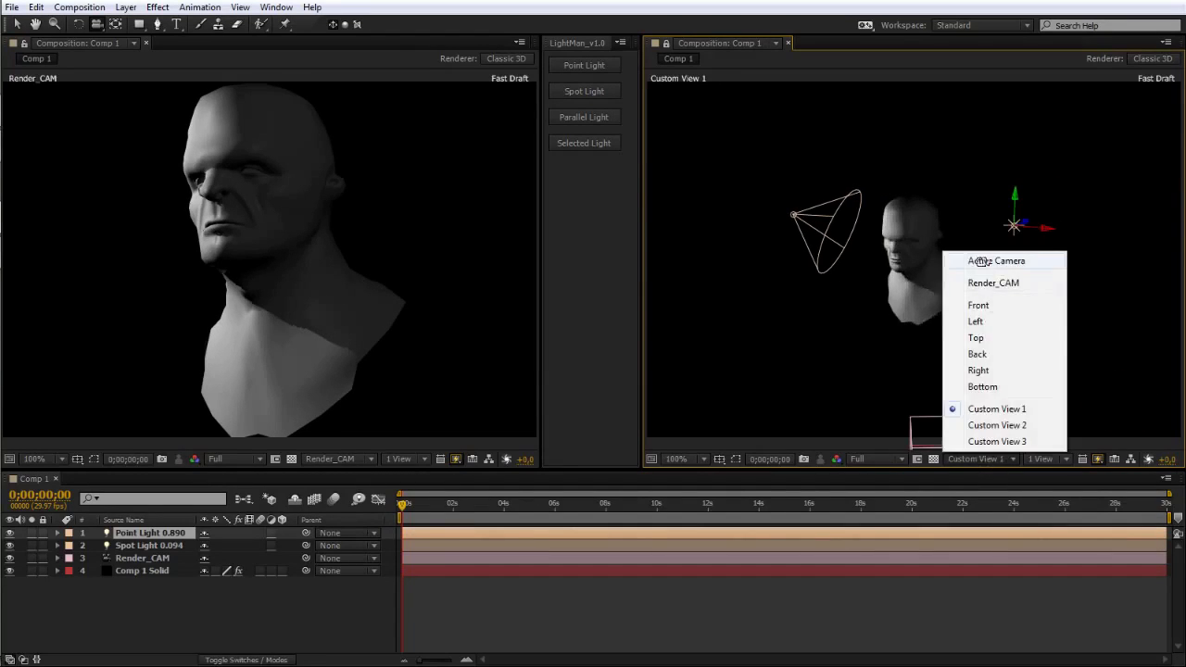
Return to the Active Camera view and add a LightMan parallel light at intensity 100.
click(995, 259)
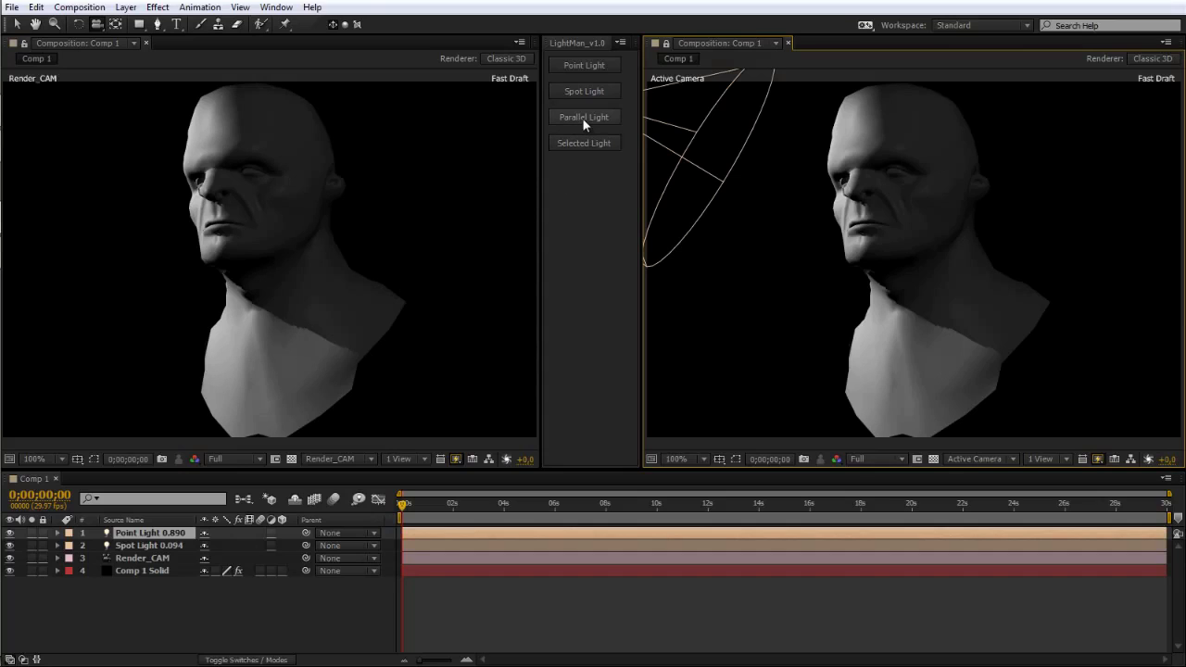
click(583, 117)
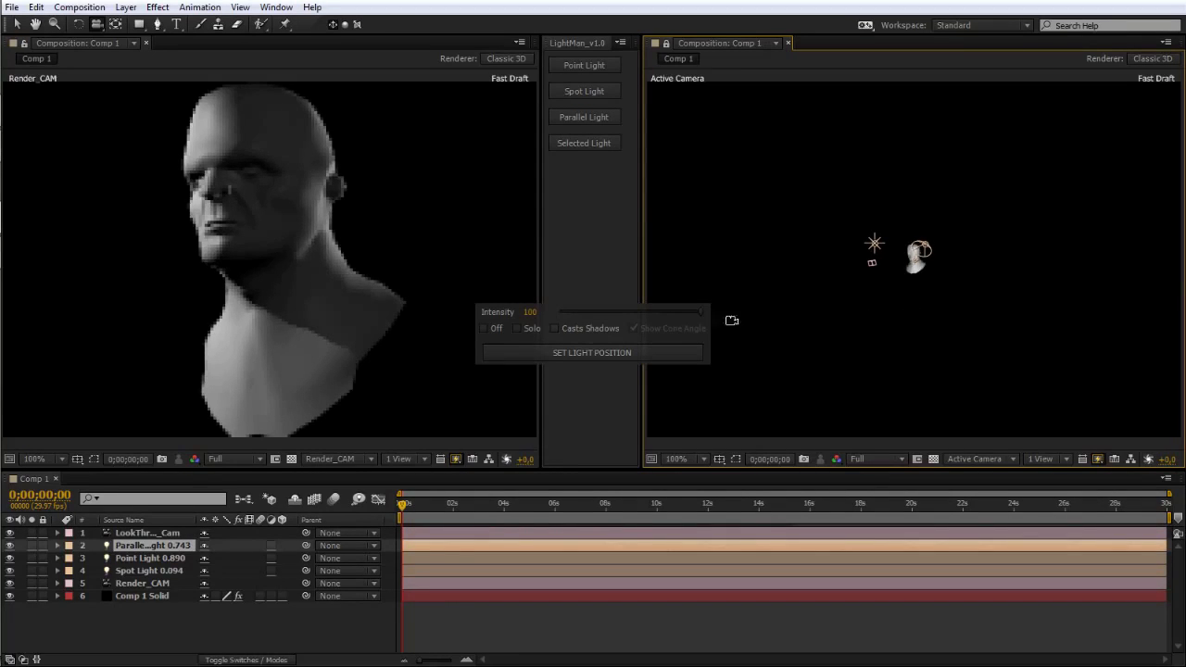
Enable shadows on the parallel backlight, set its position, and reopen the spot light via Selected Light.
click(554, 328)
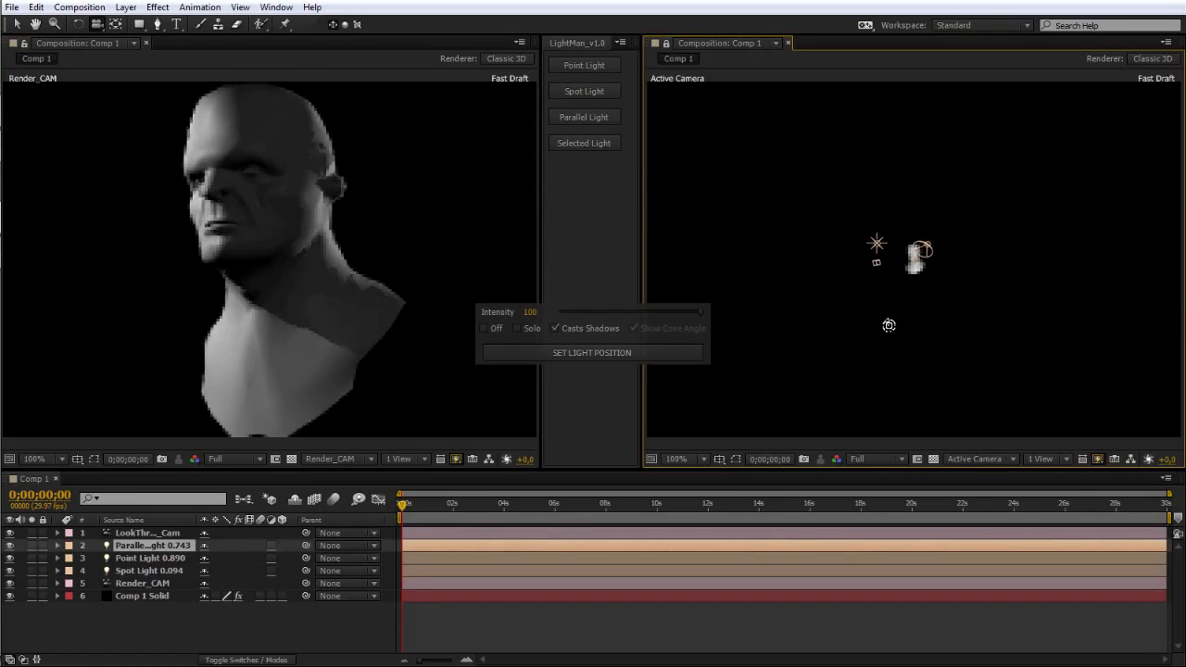
click(593, 352)
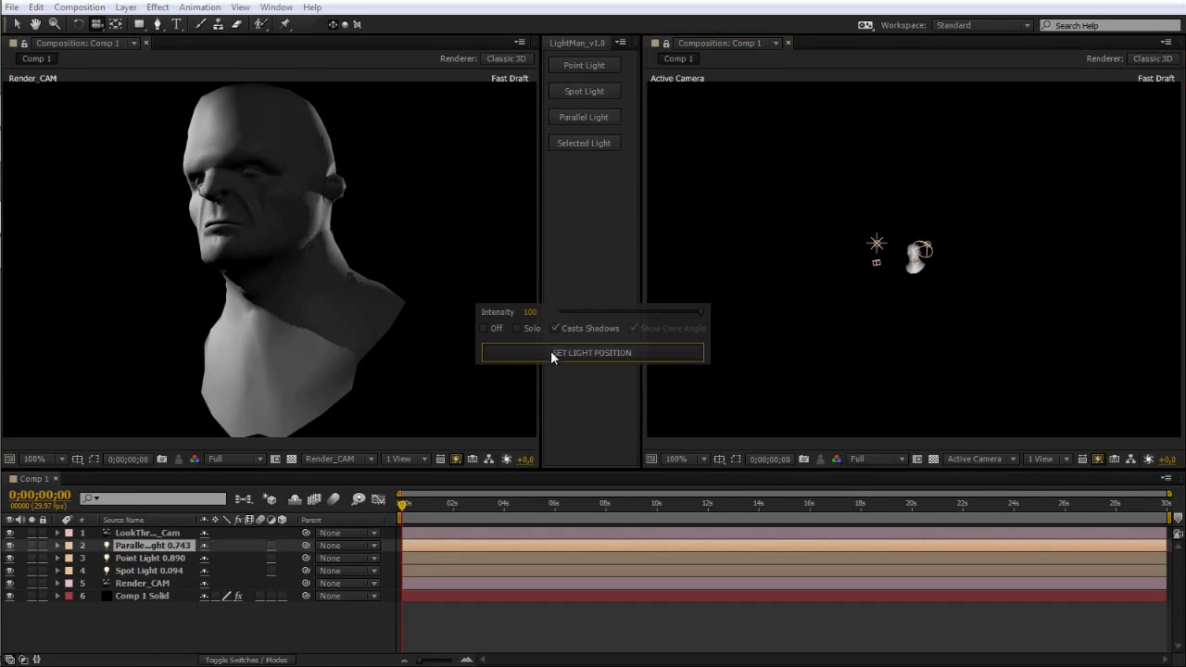
click(593, 352)
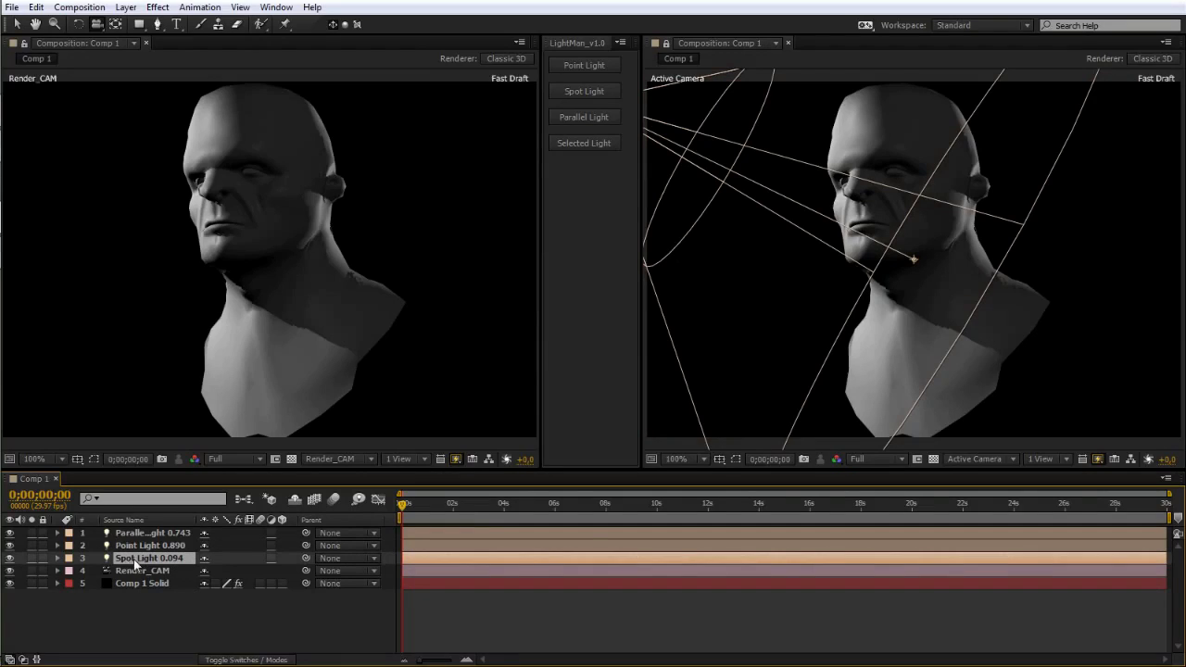
click(584, 142)
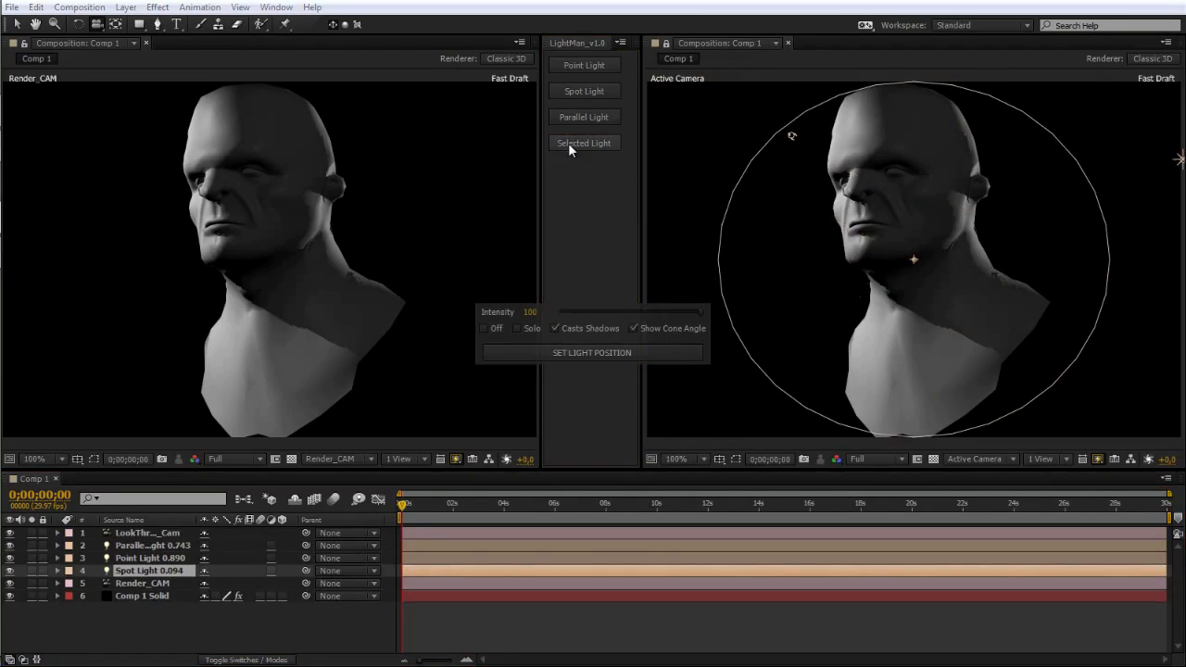